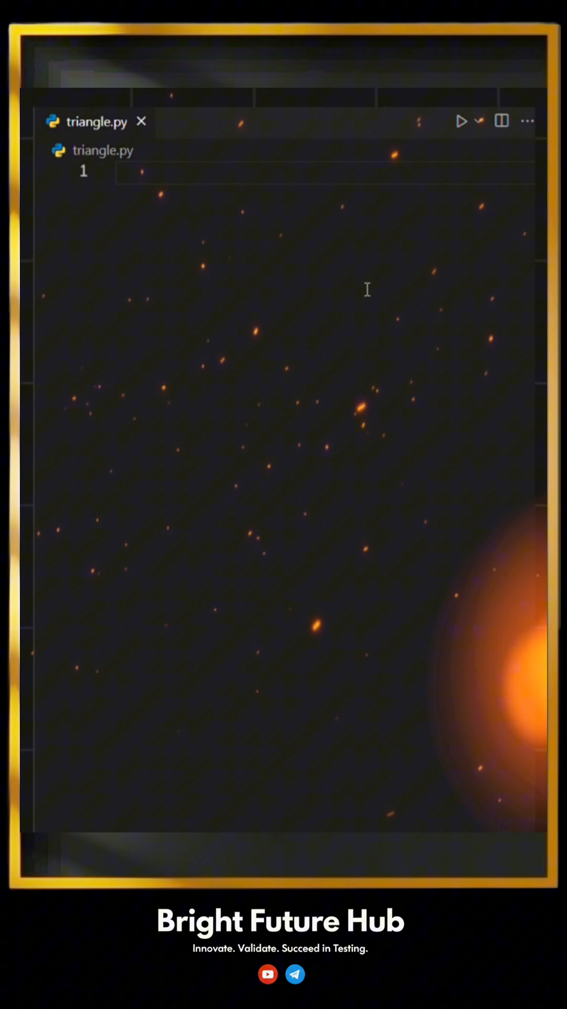
Set rows = 6 at the top of triangle.py
type("rows = 6")
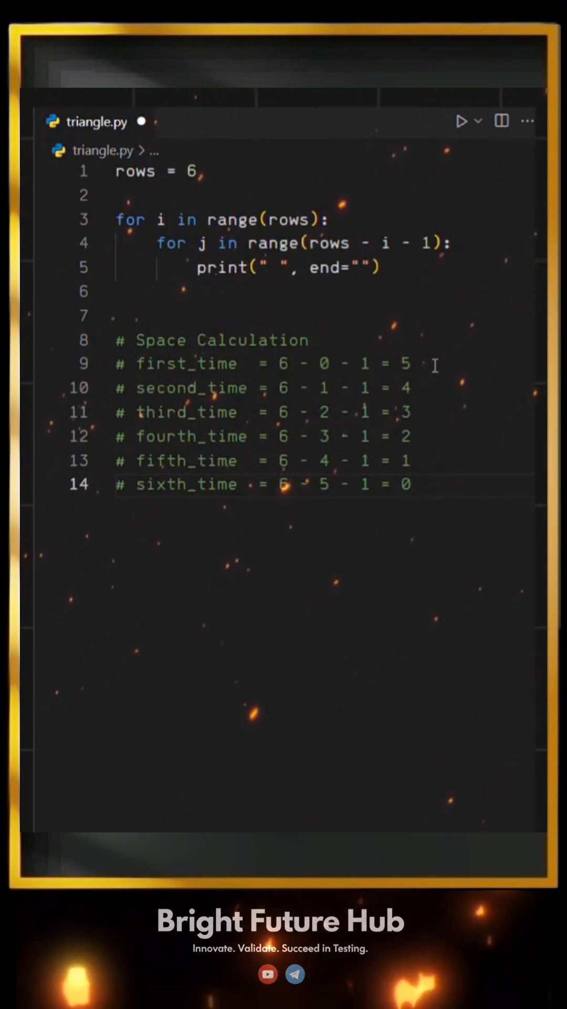
triple_click(258, 364)
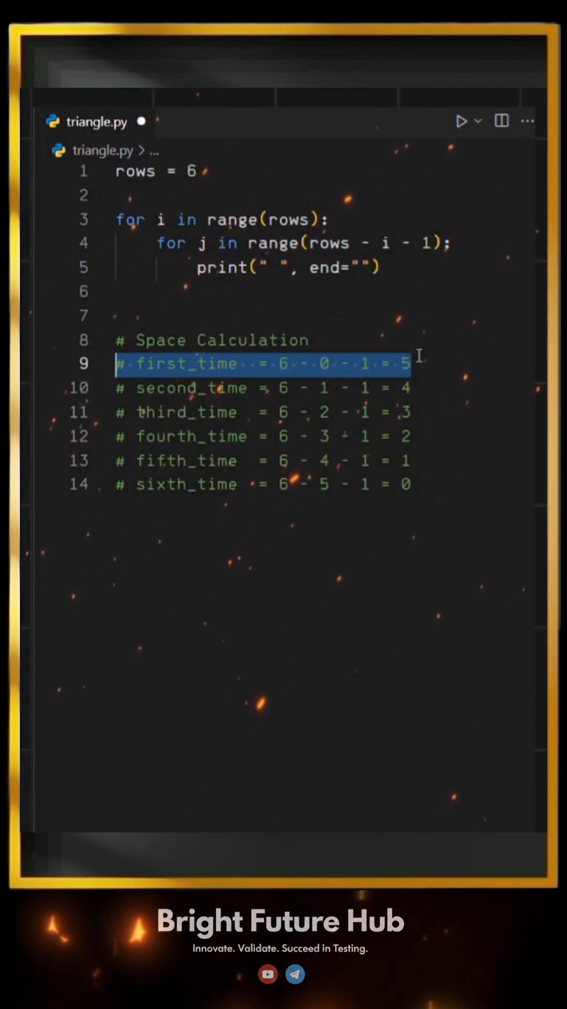
left_click(412, 363)
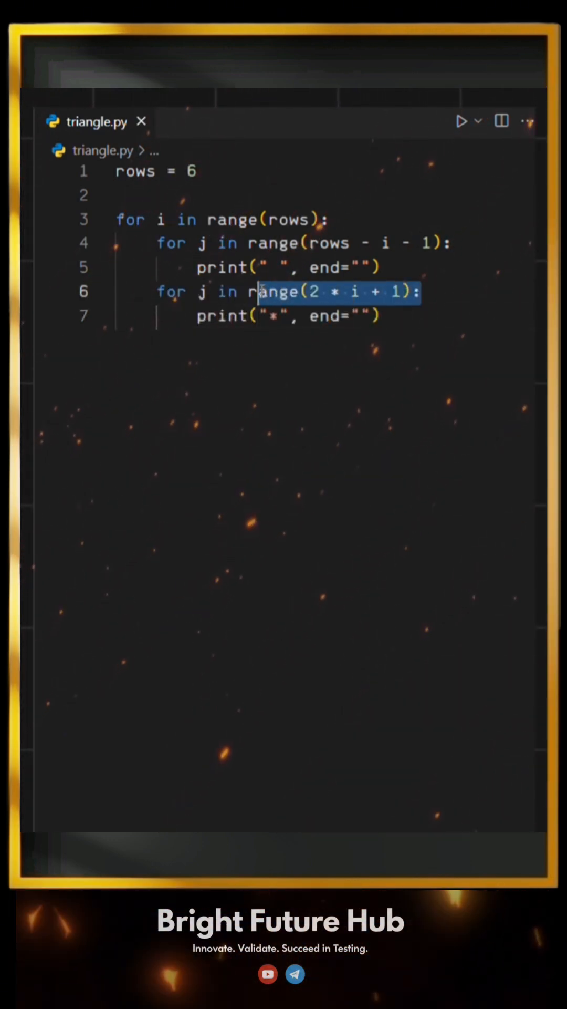
Select the star loop's range(2 * i + 1) on line 6
left_click(288, 317)
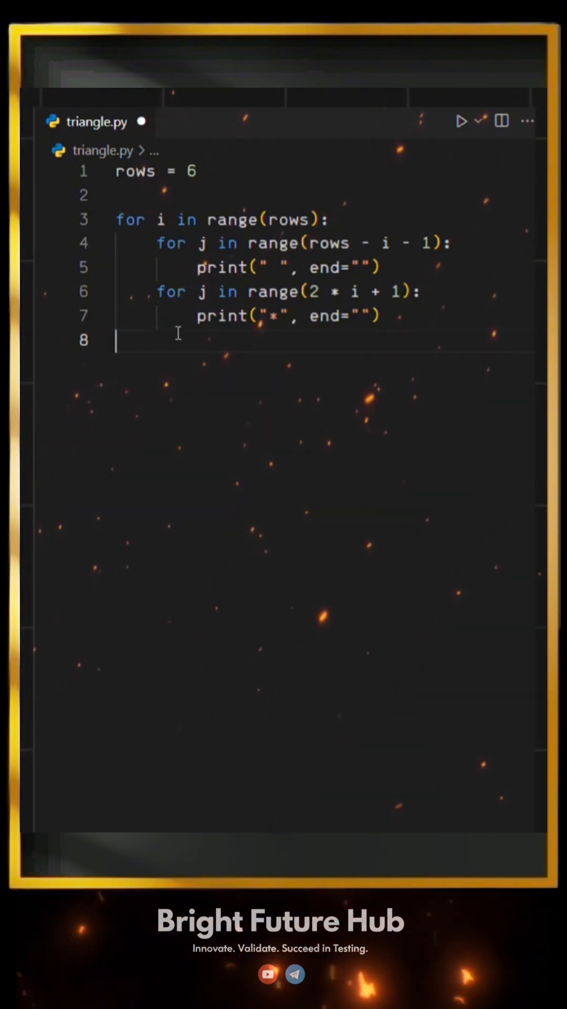
End each outer-loop row with print() and save triangle.py
type("print()")
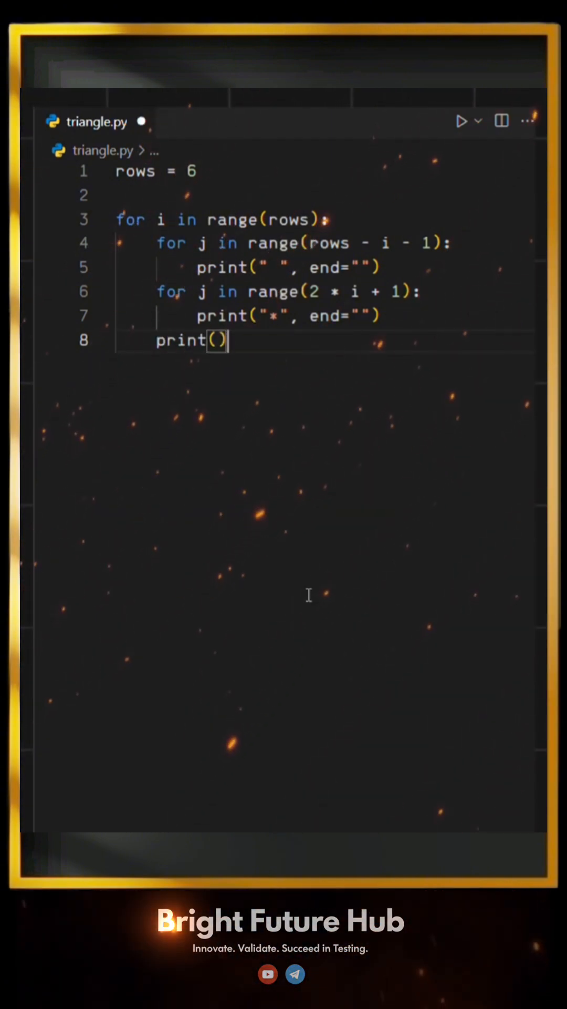
key("enter")
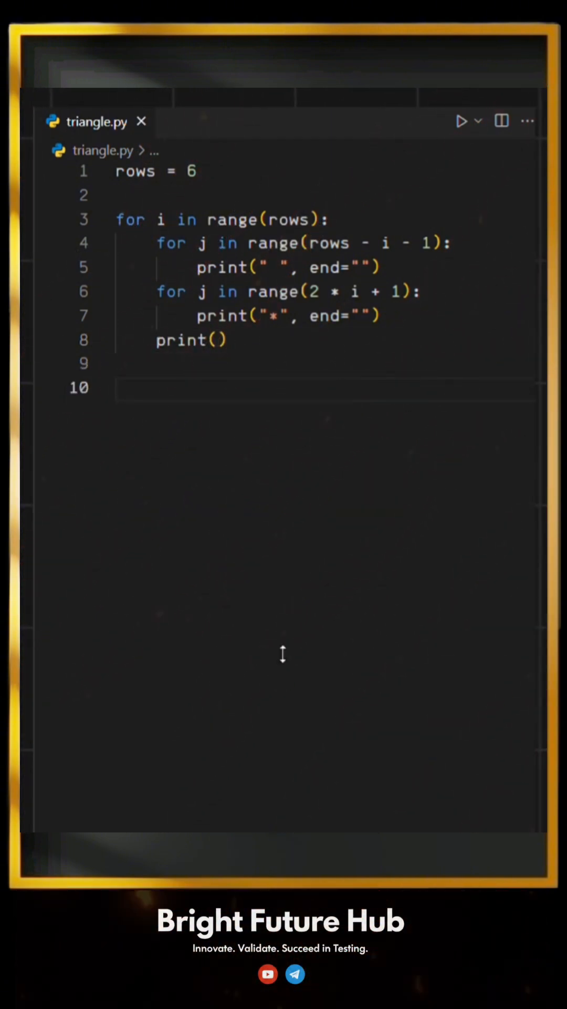